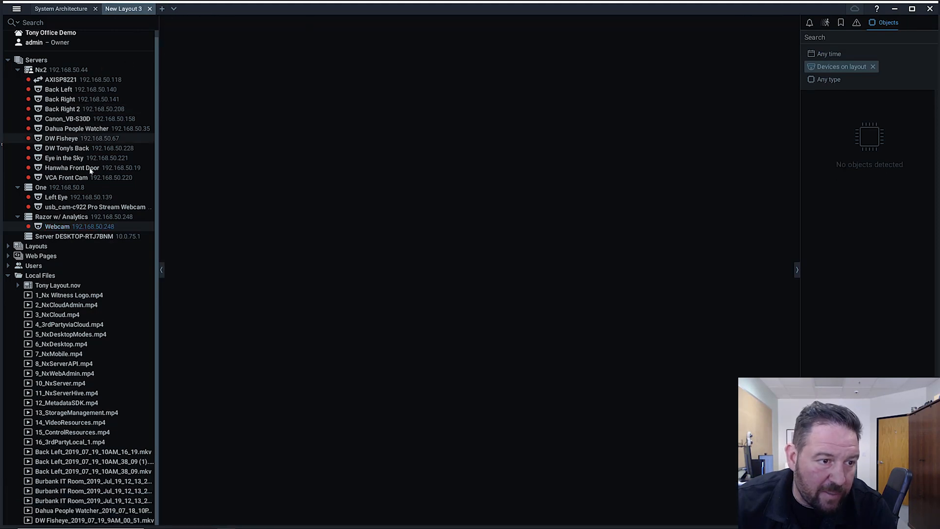
Open the usb_cam-c922 Pro Stream Webcam feed in New Layout 3 from the resource tree.
double_click(57, 227)
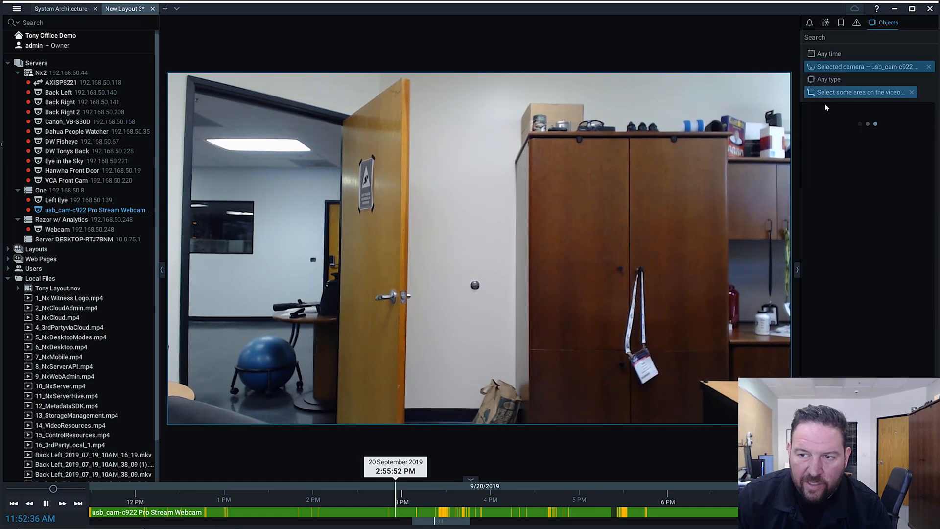
Draw a rectangular search area on the webcam video beside the door edge.
left_click_drag(379, 206, 471, 285)
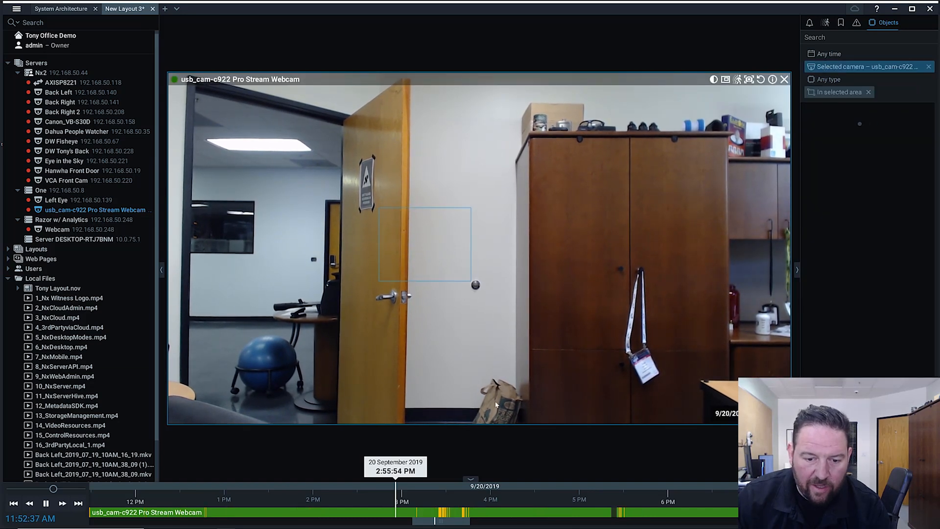